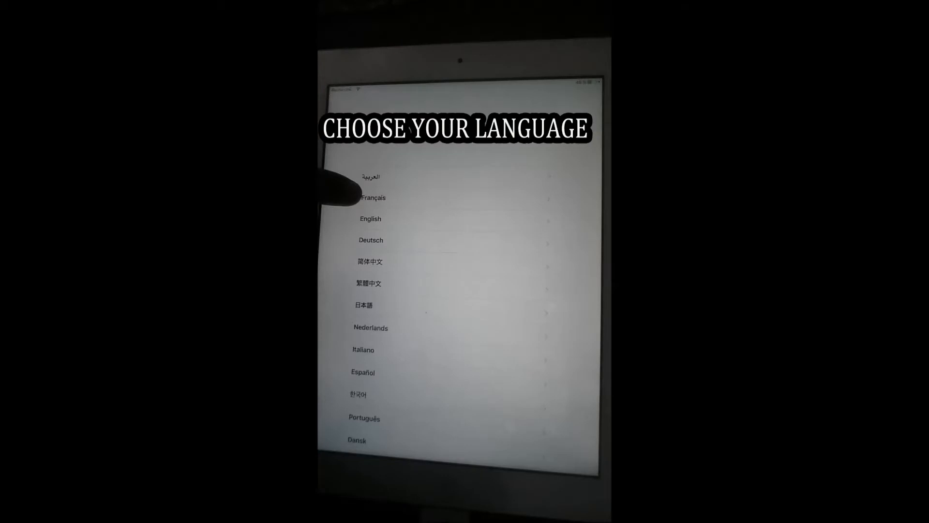
# Step: Choose Français on the Choose Your Language screen
pyautogui.click(373, 197)
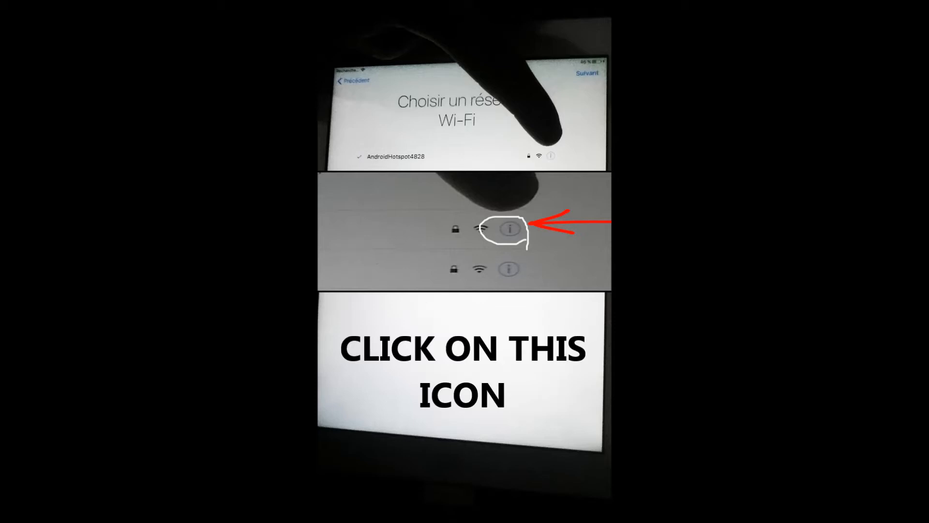
# Step: Open the info details for the AndroidHotspot4828 network
pyautogui.click(509, 228)
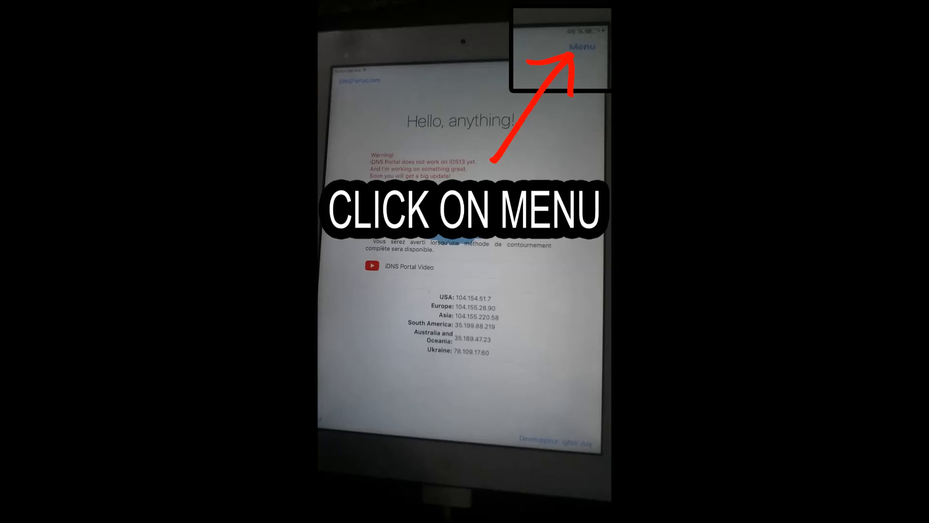
# Step: Open the iDNS Portal menu from the welcome page
pyautogui.click(583, 46)
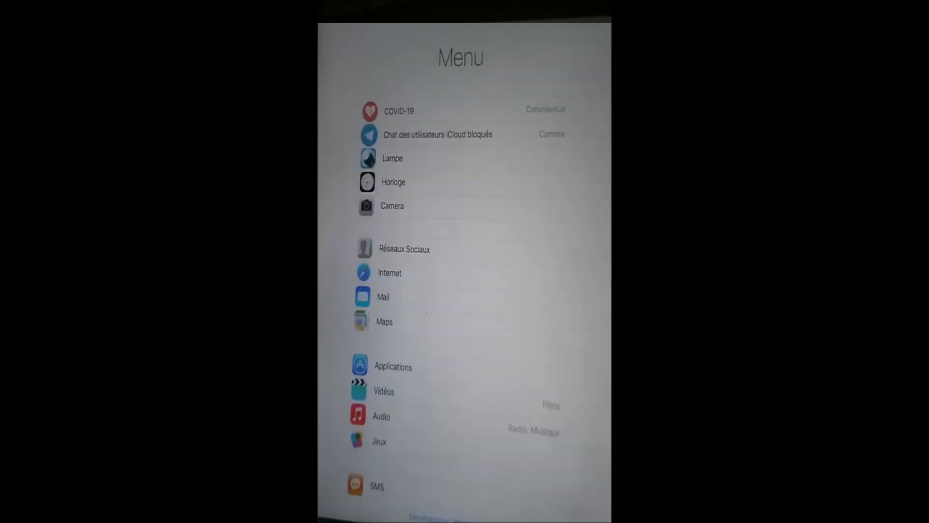